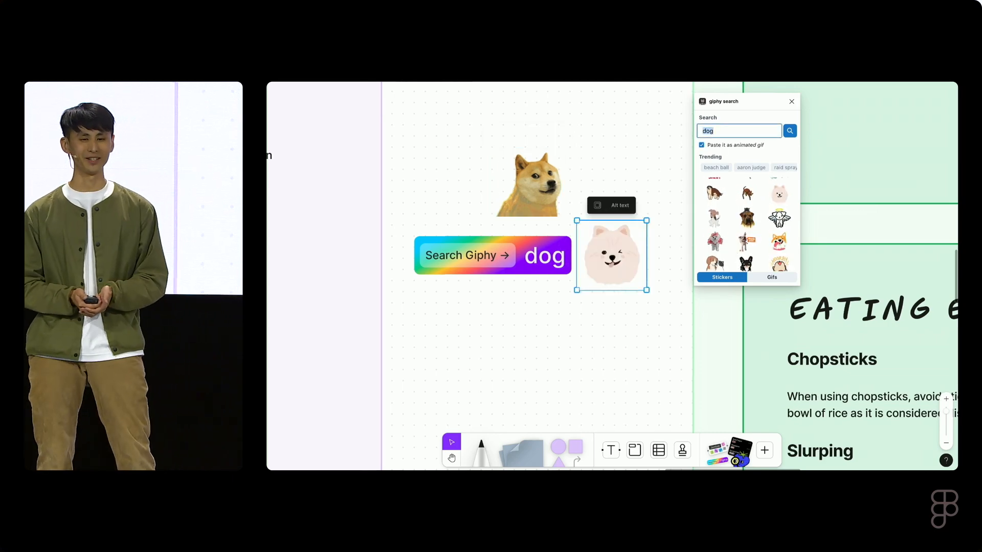
Step: Search Giphy for 'cat' to place stickers on the FigJam board
type("cat")
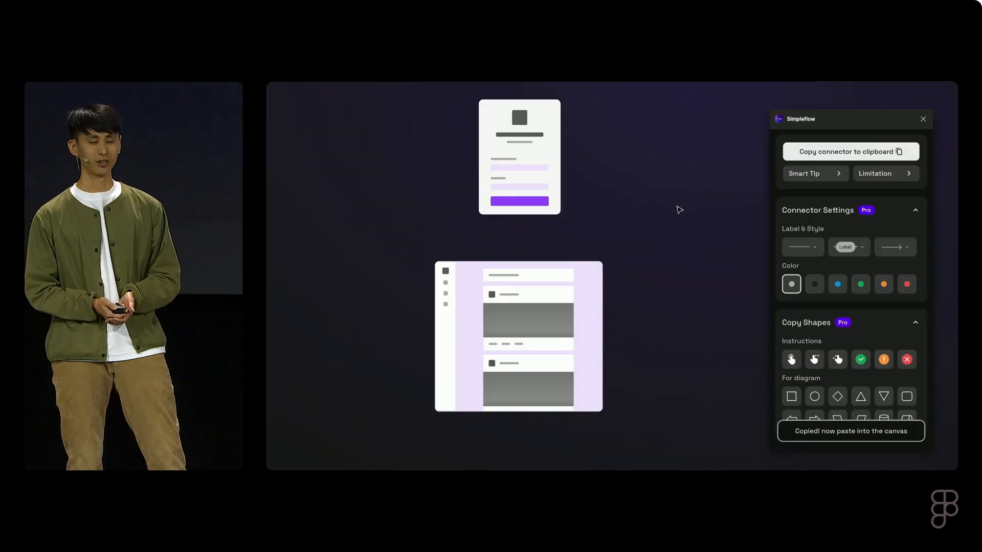
Step: Paste a Simpleflow connector between the screens, then paste a second one coloured green
key("cmd+v")
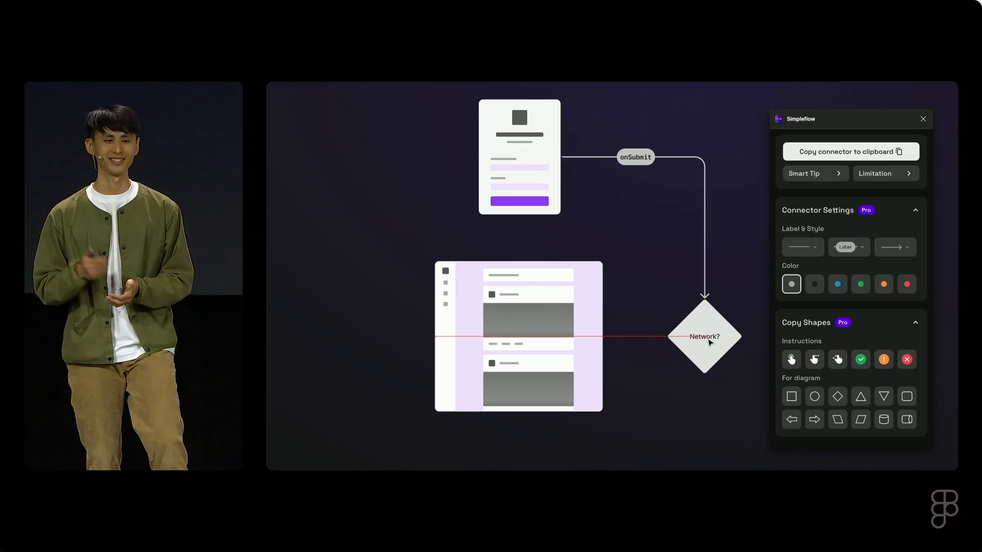
left_click(849, 151)
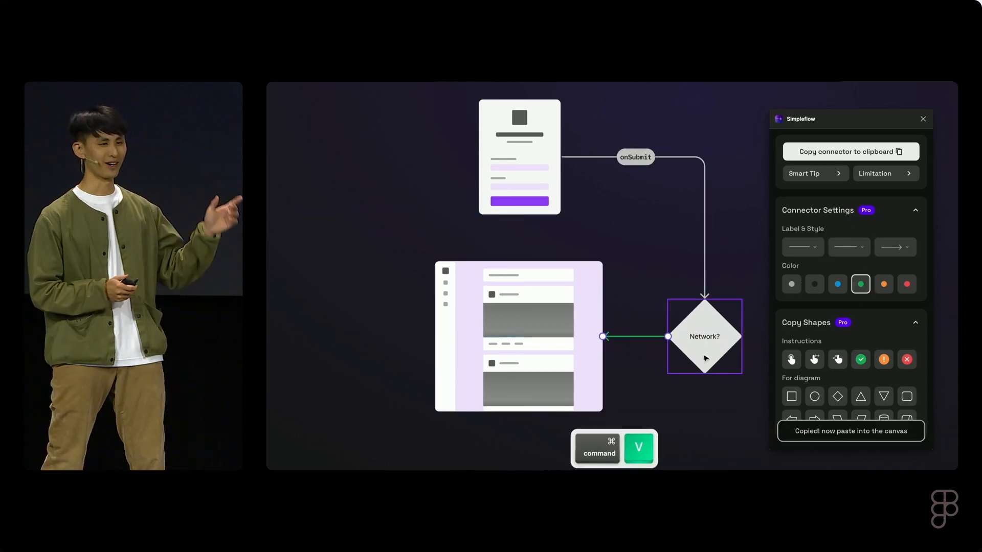
key("cmd+v")
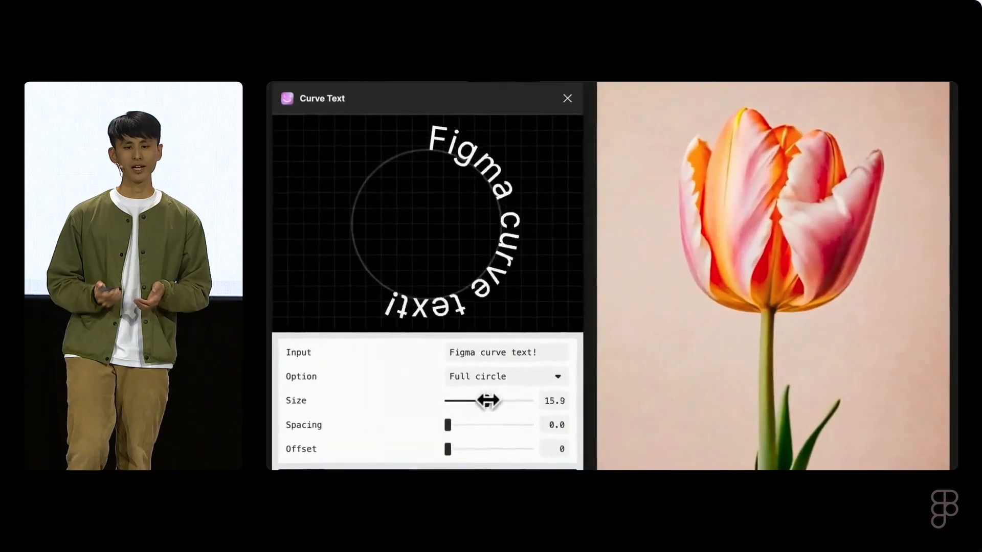
Step: Choose Customize in Curve Option so 'Spring is coming!' follows the drawn wave, and enlarge the text size
left_click(504, 376)
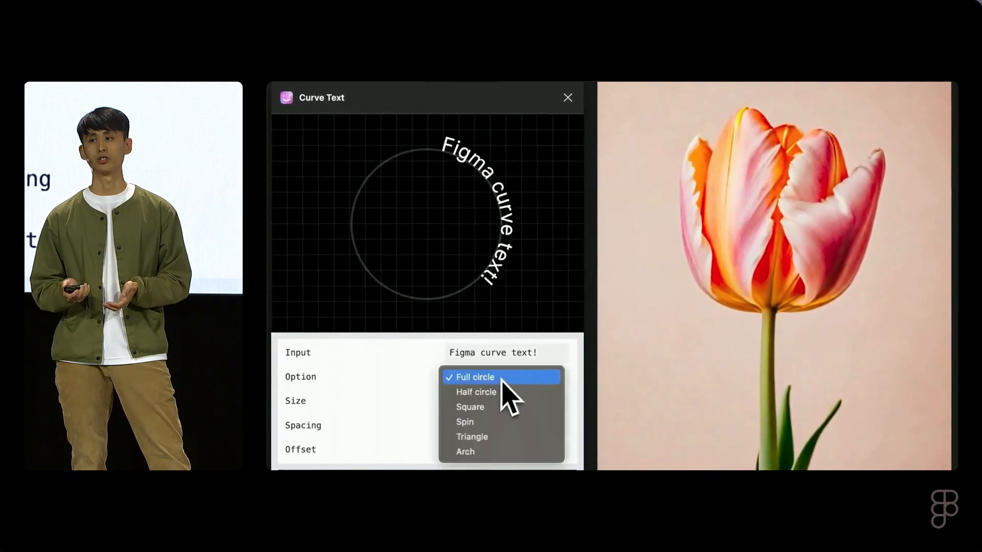
left_click(476, 392)
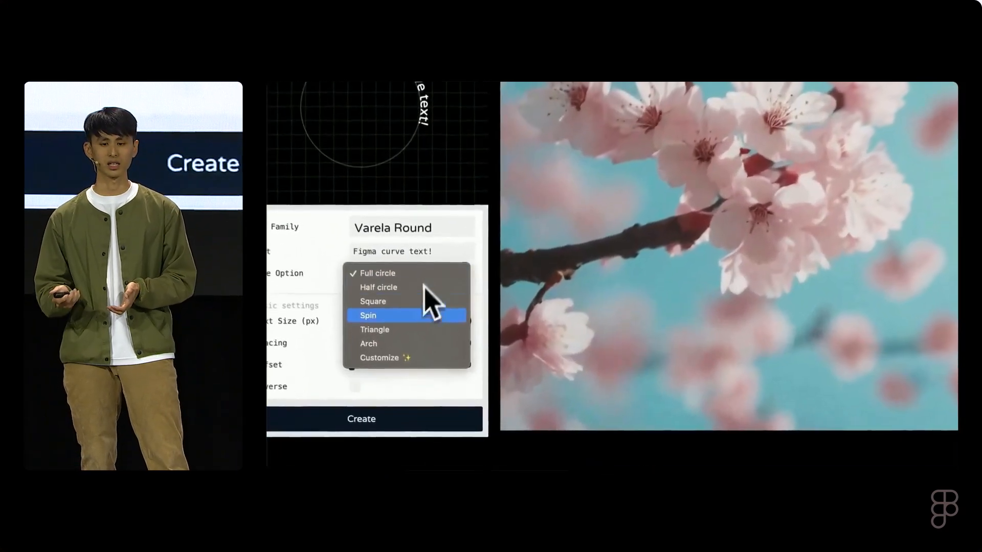
left_click(378, 358)
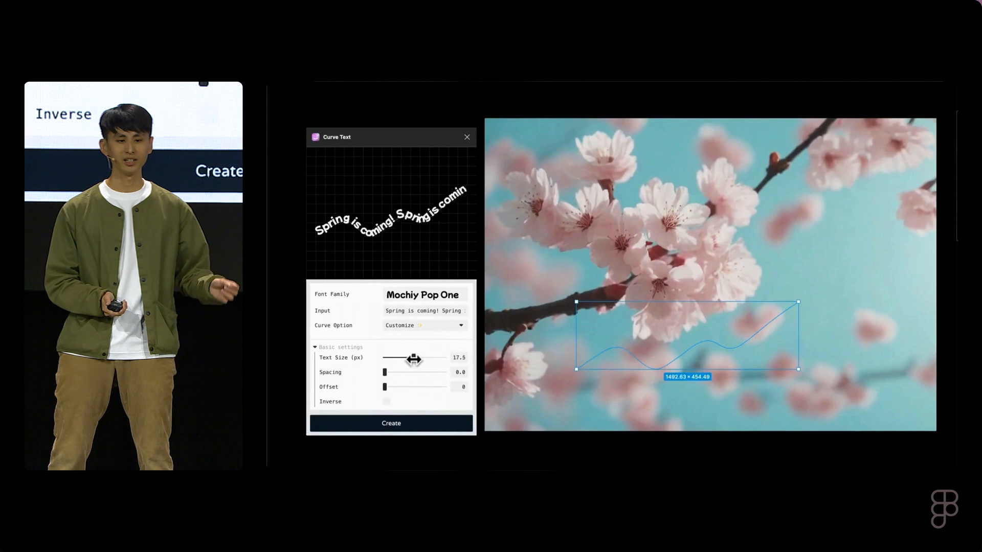
left_click_drag(414, 358, 409, 358)
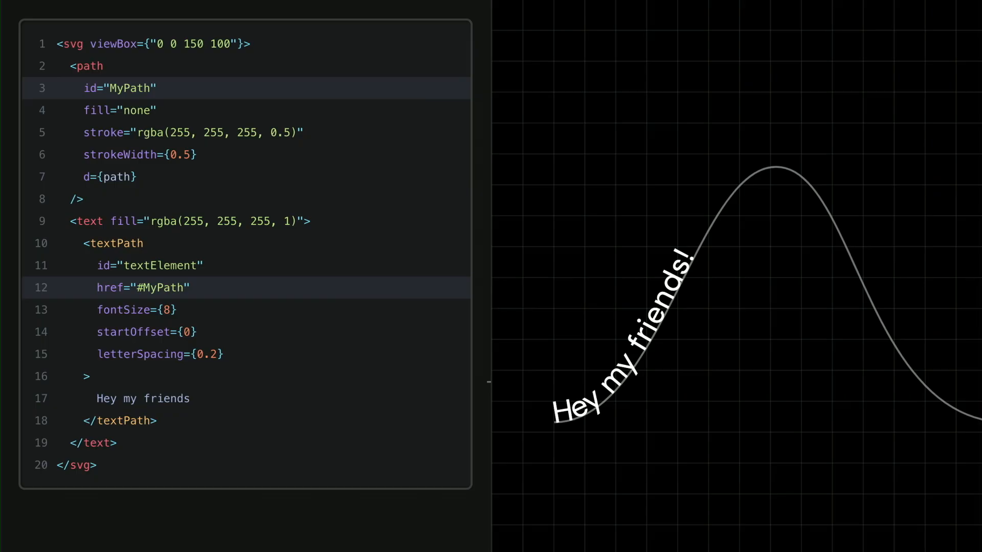
Step: Adjust the size, offset and letterSpacing sliders to reshape 'Hey my friends!' along the path
left_click_drag(764, 537, 796, 537)
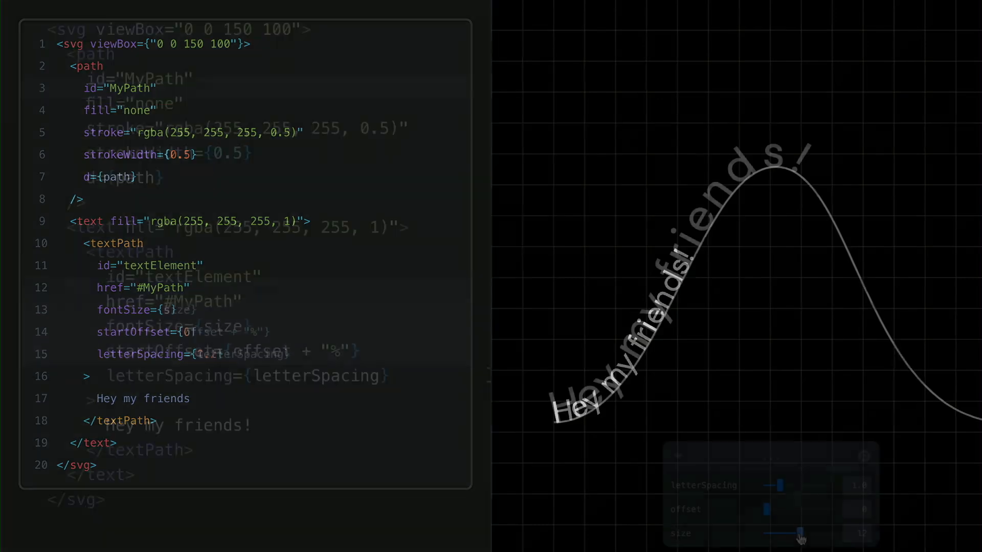
left_click_drag(803, 534, 778, 534)
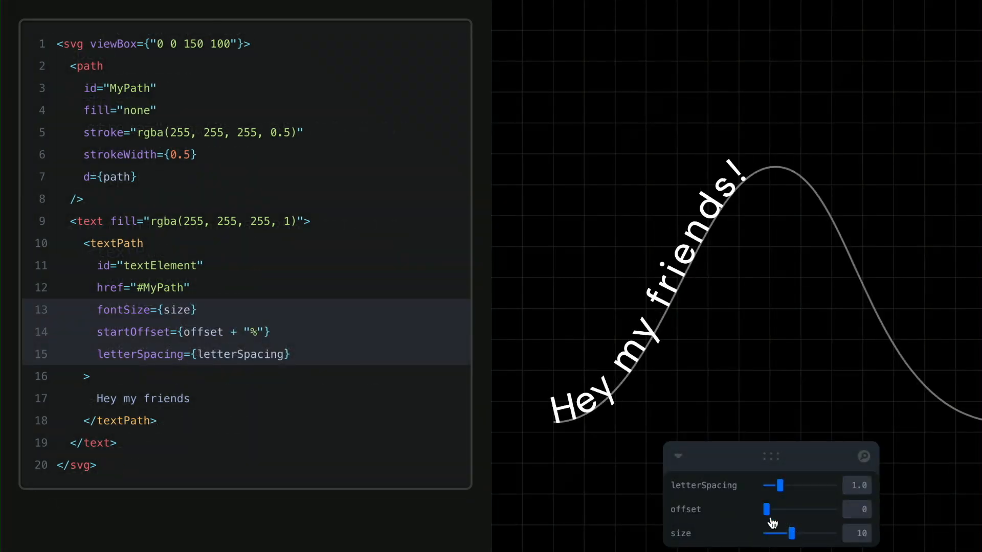
left_click_drag(765, 509, 775, 509)
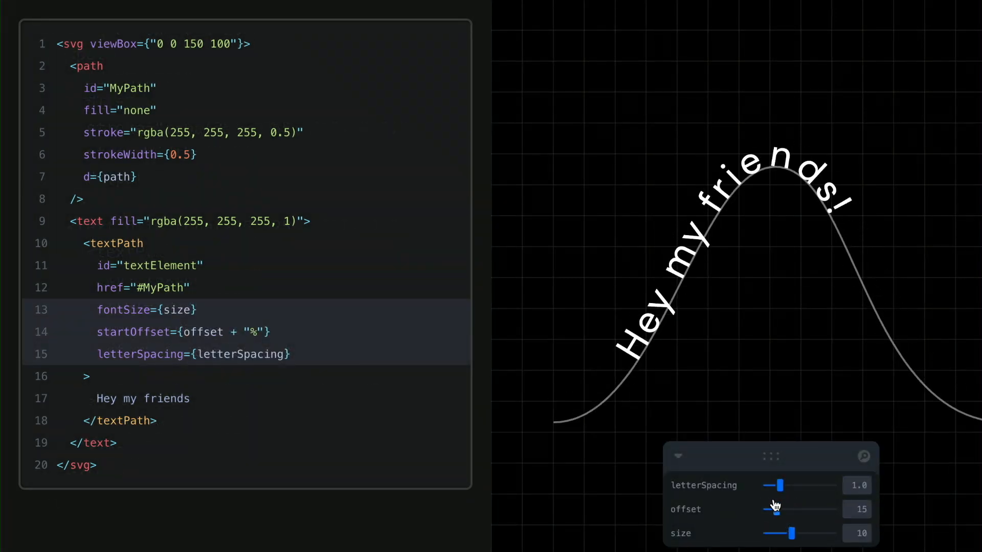
left_click_drag(780, 485, 796, 488)
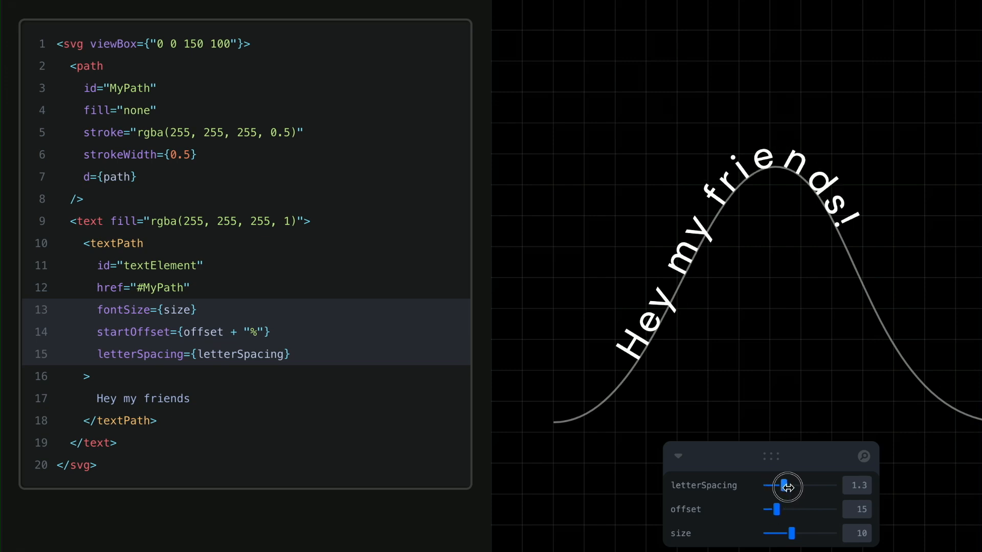
Step: Widen the letter spacing and shift the offset so the text arches 15% over the curve's peak
left_click_drag(787, 485, 765, 484)
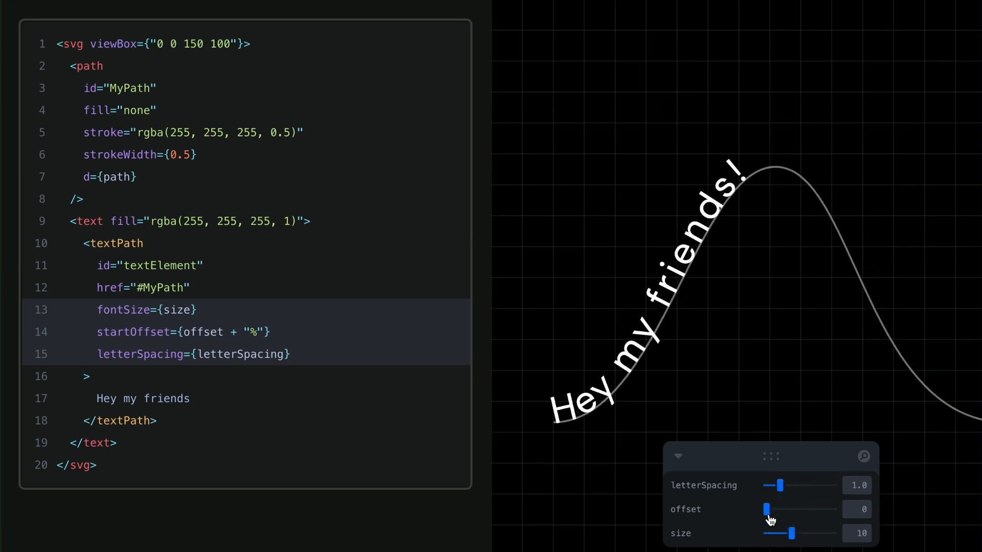
left_click_drag(766, 509, 778, 509)
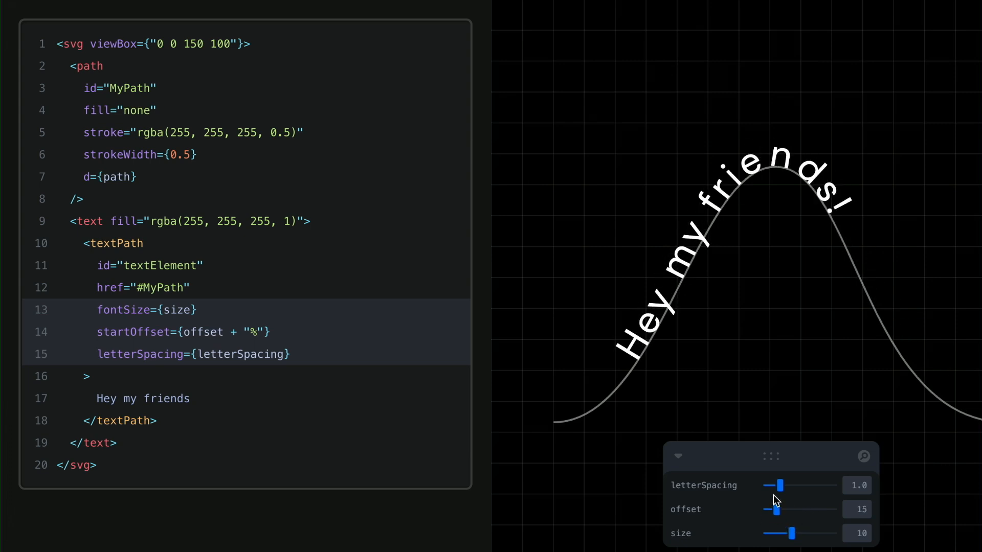
left_click_drag(779, 484, 791, 485)
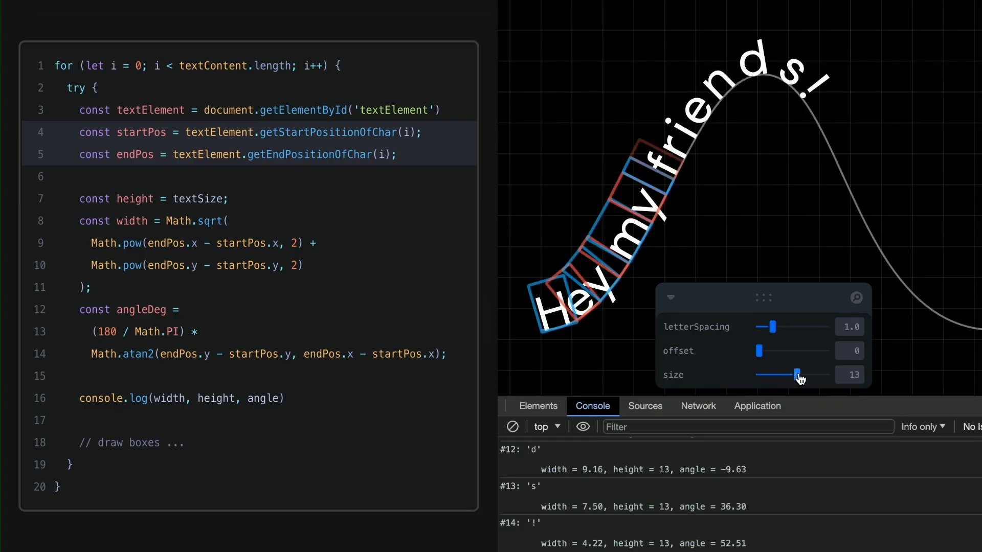
Step: Set size to 7, offset to 32 and letterSpacing to 2.4 in the SVG text-path demo
left_click_drag(797, 374, 771, 374)
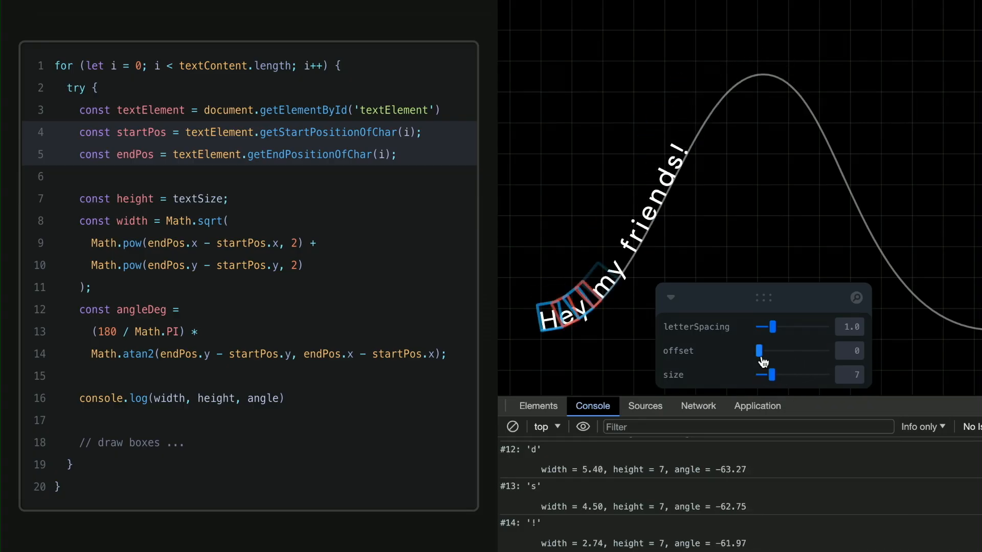
left_click_drag(760, 351, 778, 351)
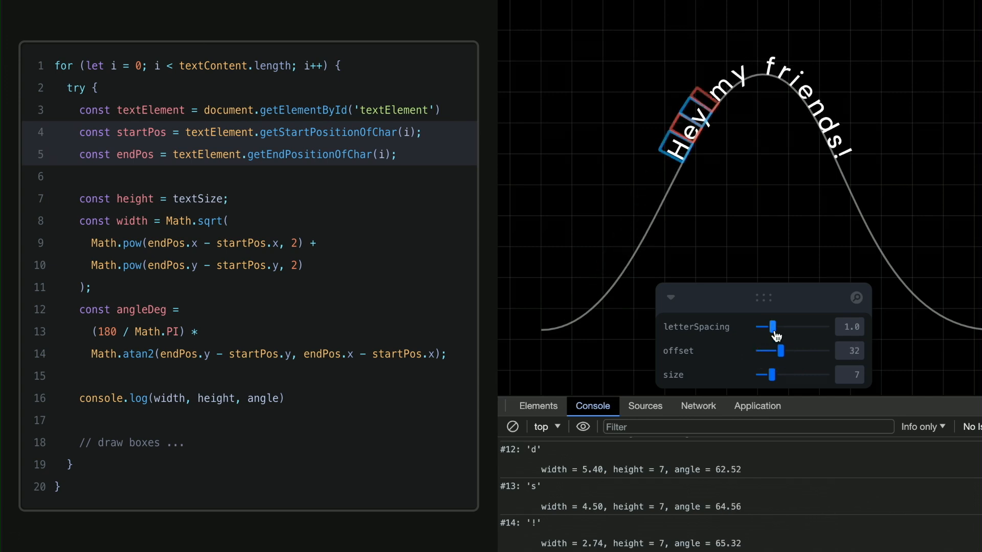
left_click_drag(771, 327, 792, 326)
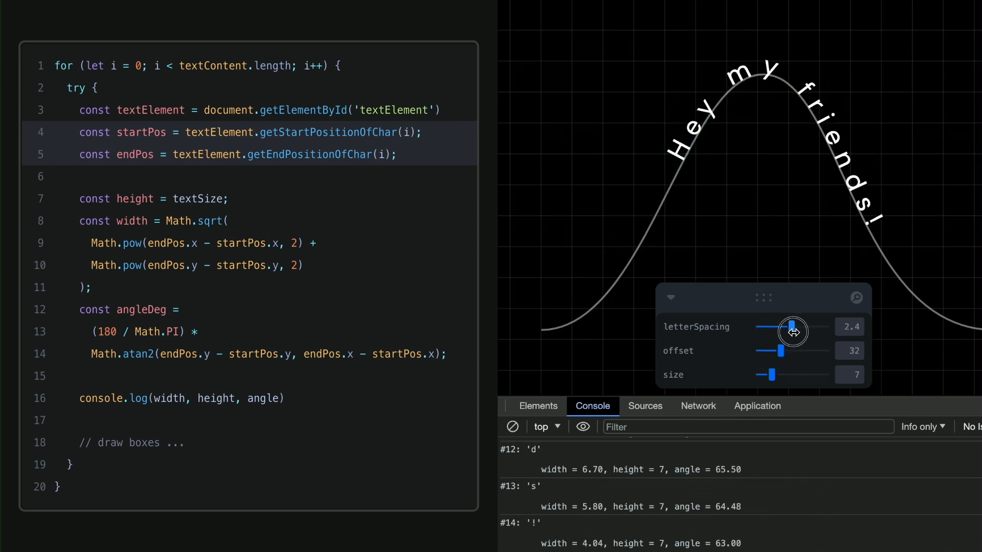
left_click_drag(791, 326, 825, 326)
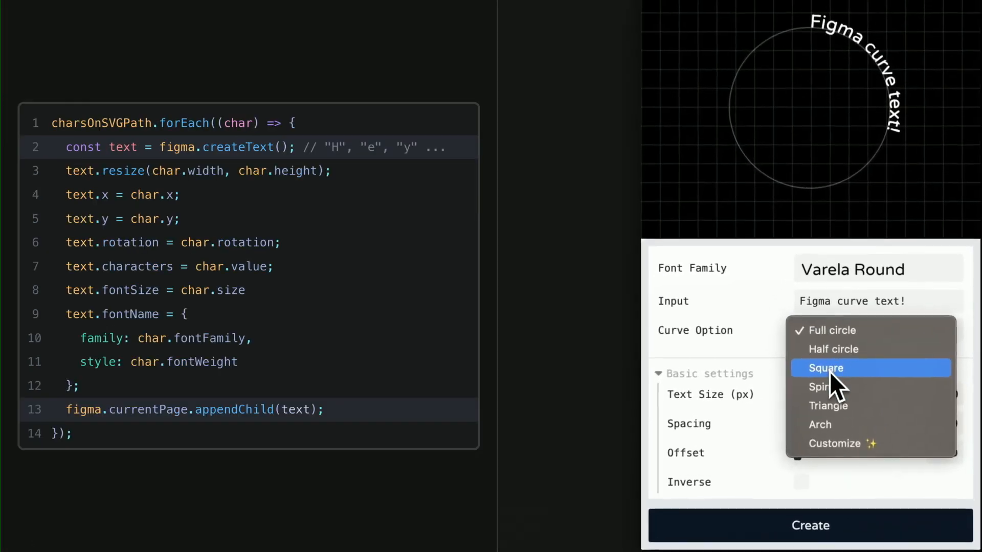
Step: Lay 'Figma curve text!' along the Spin spiral with spacing 1.9 and create it on the canvas
left_click(821, 386)
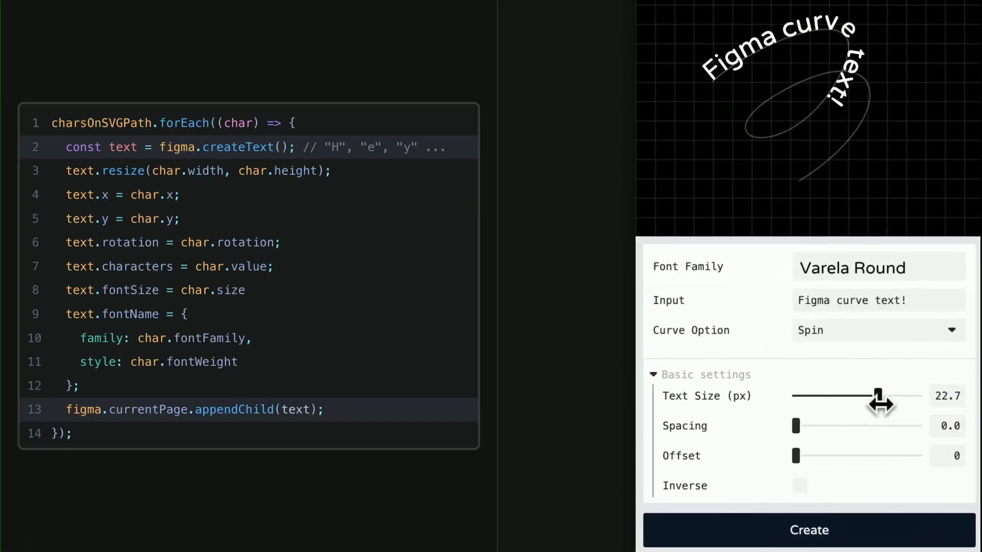
left_click_drag(797, 426, 824, 426)
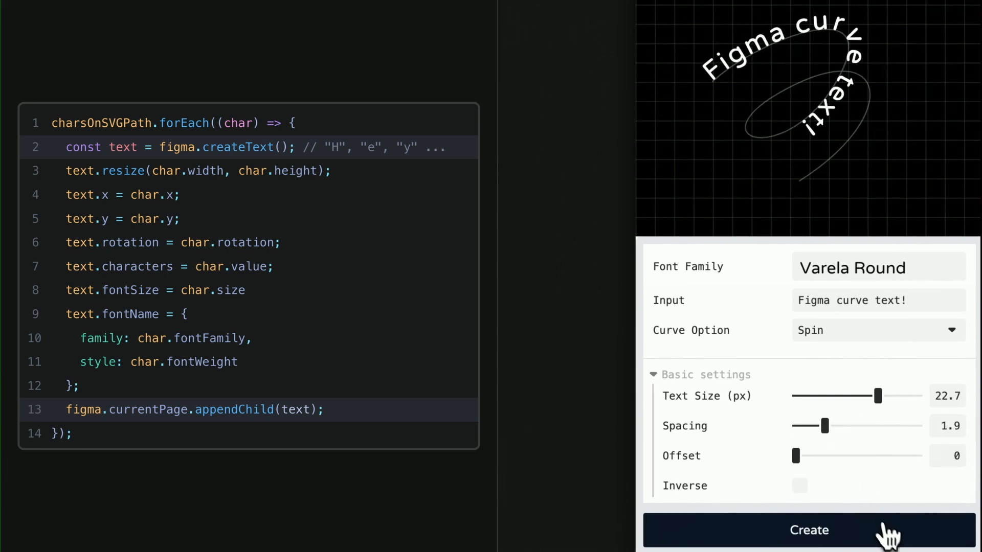
left_click(808, 531)
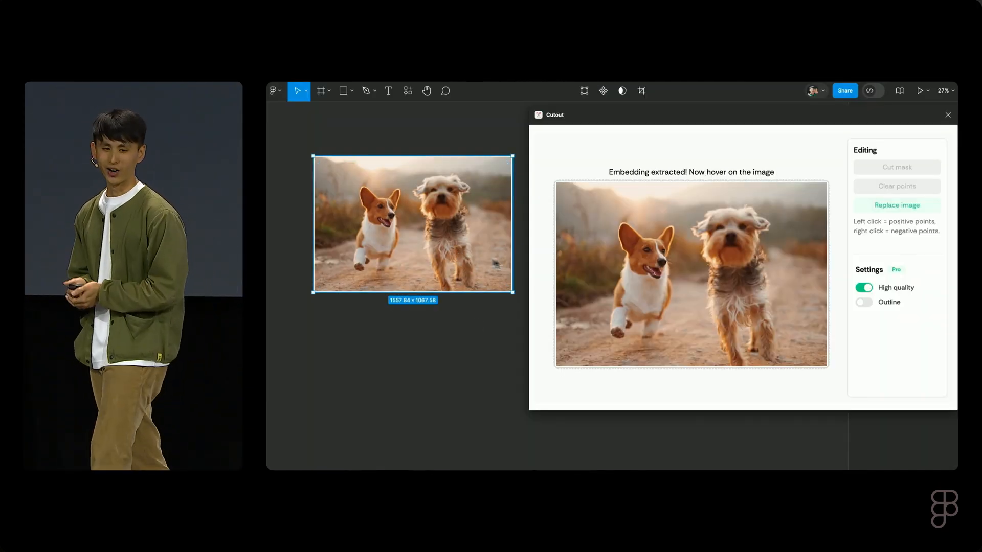
Step: Cut out the corgi, then cut out the terrier with a white outline enabled
left_click(635, 247)
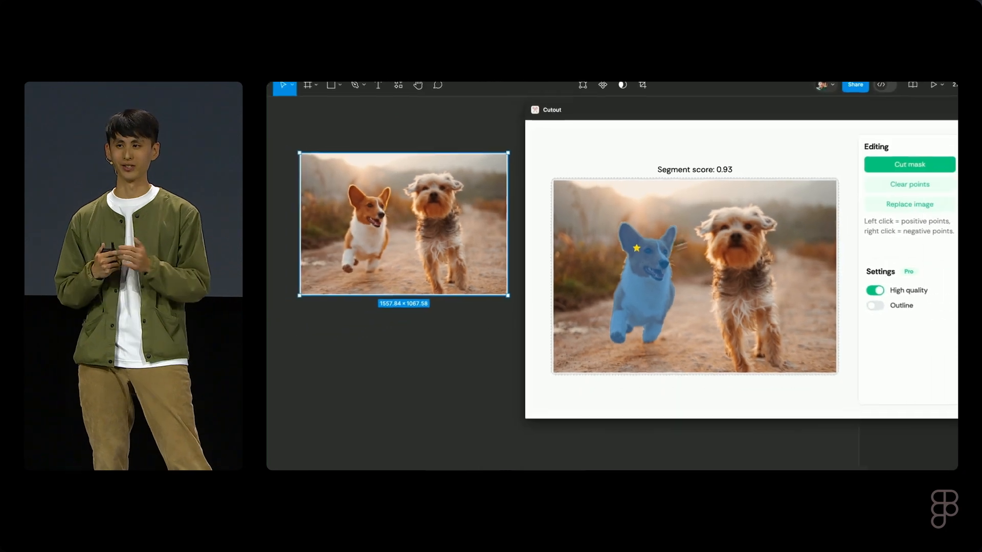
left_click(909, 164)
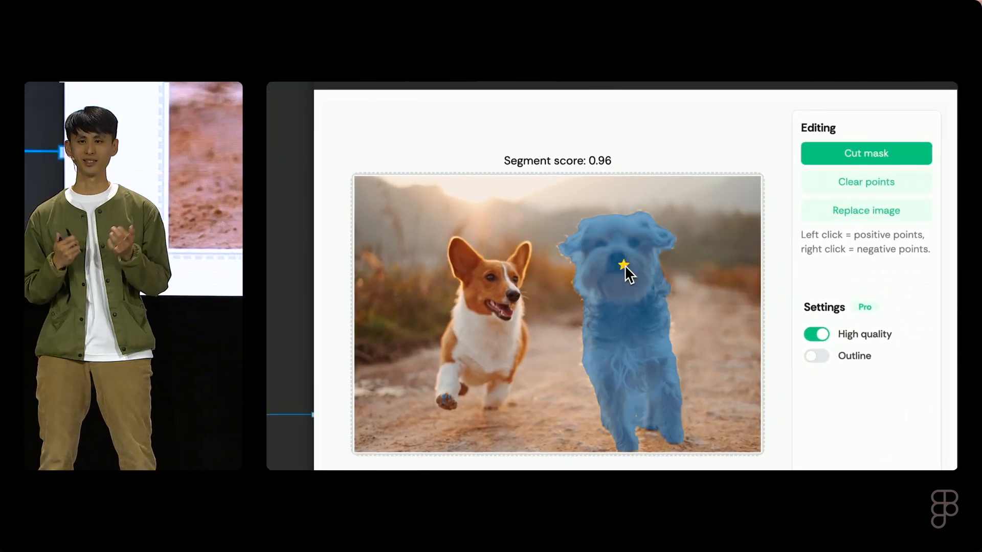
left_click(816, 356)
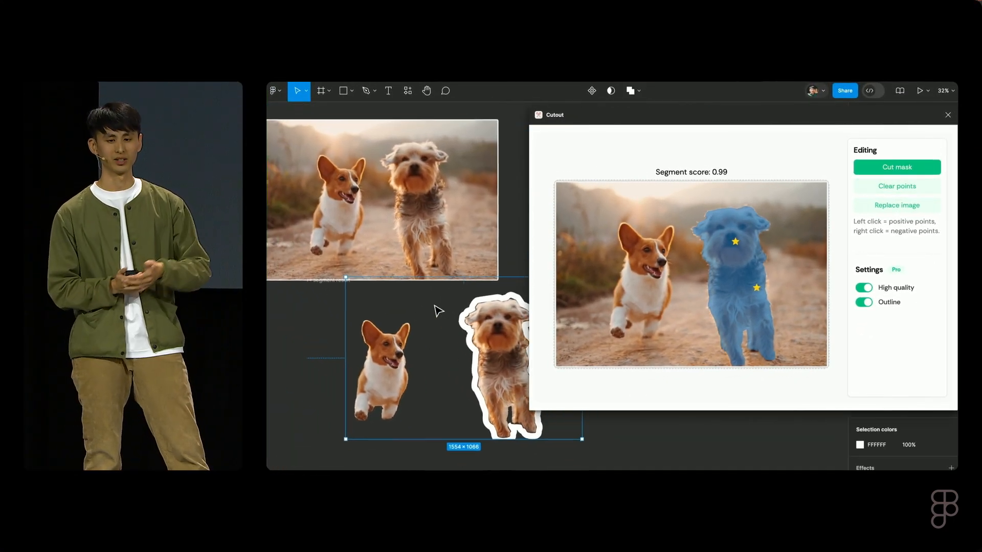
left_click(896, 167)
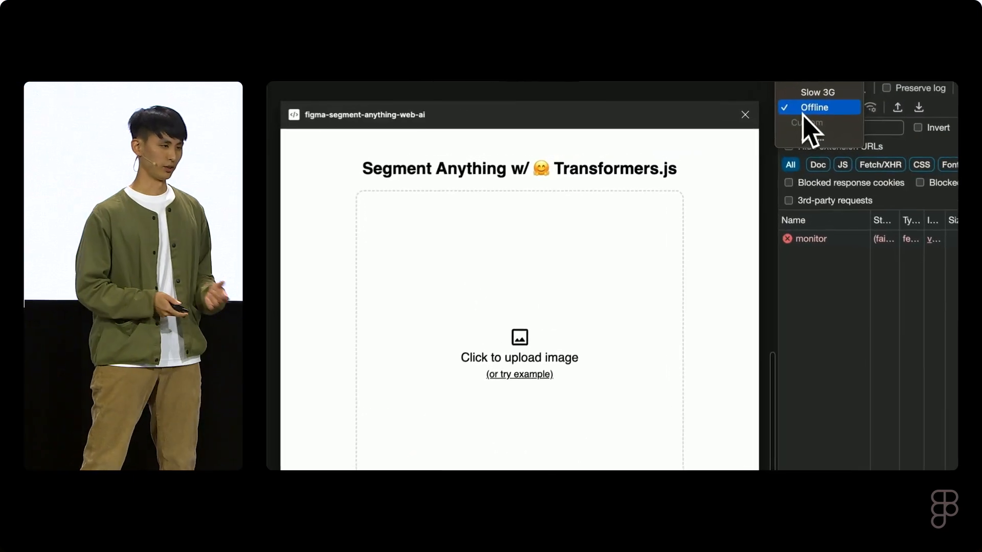
Step: Switch the plugin to Offline, mark the terrier and cut its mask onto the canvas
left_click(518, 348)
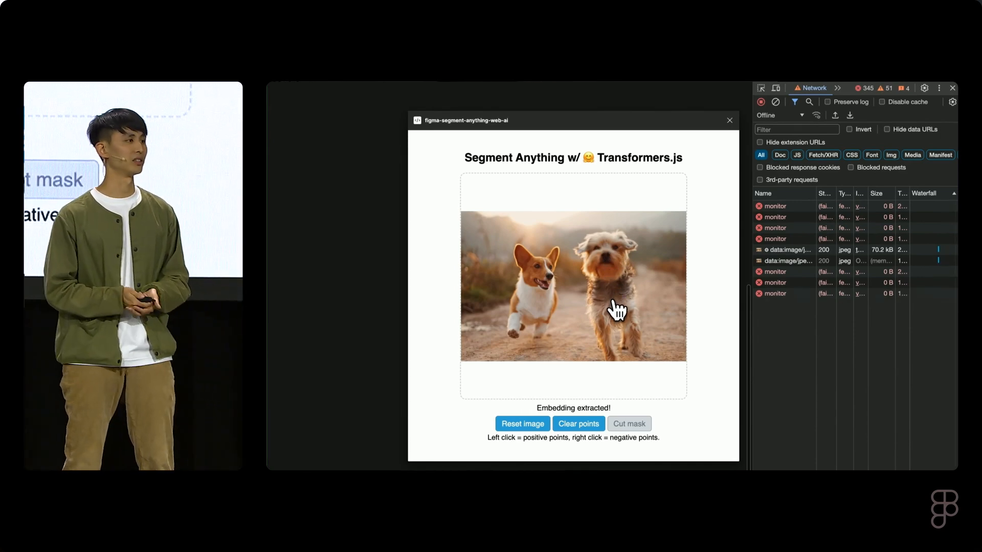
left_click(617, 309)
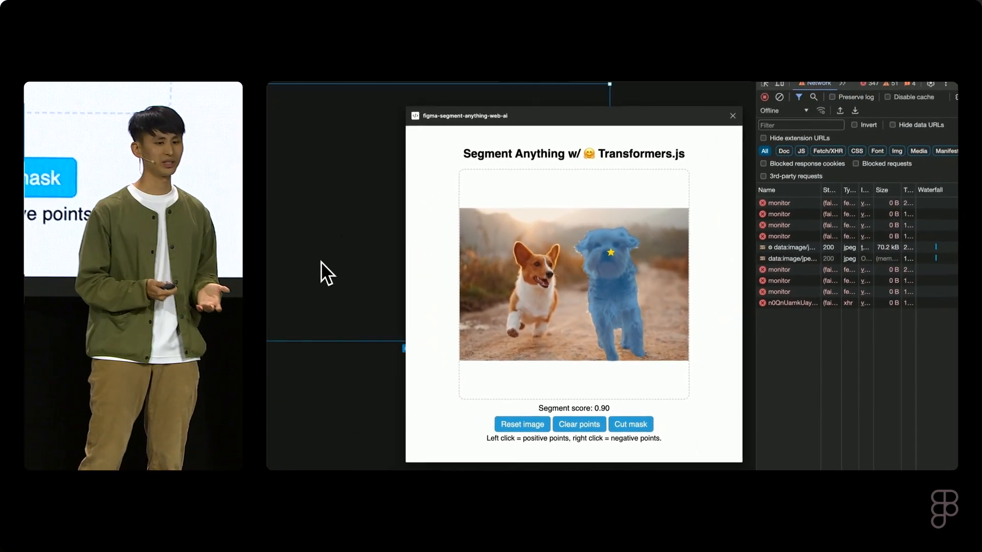
left_click(630, 424)
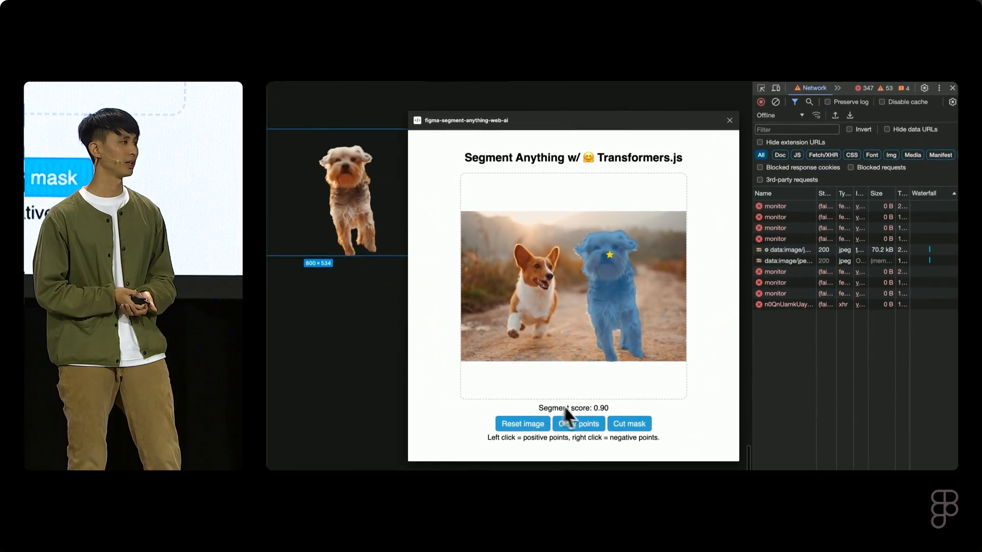